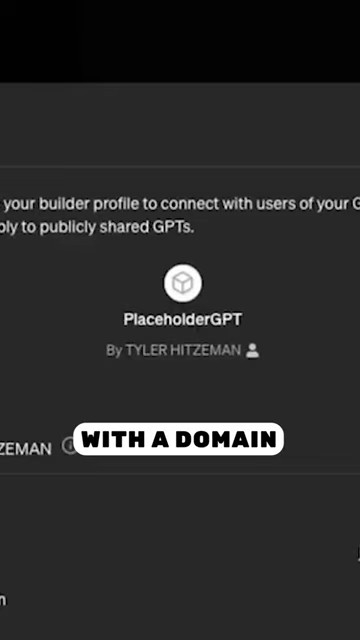
scroll(down, 3)
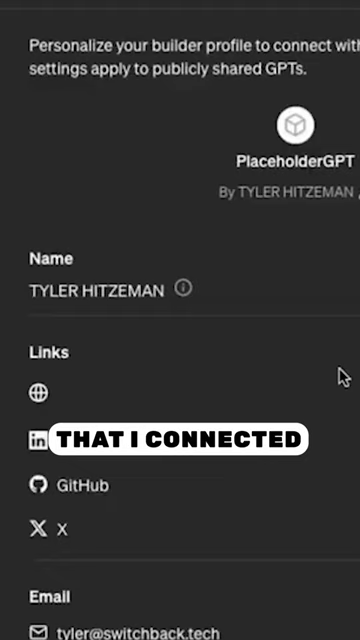